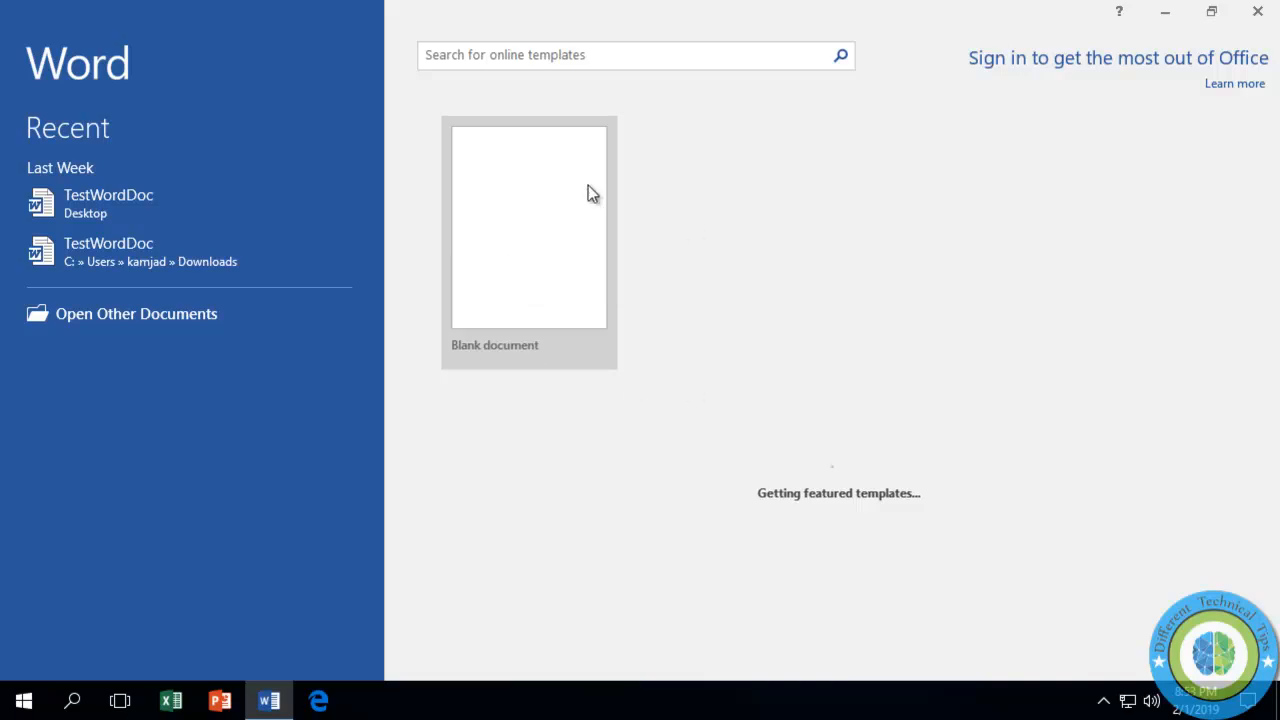
- Create a new blank document from the Word start screen
click(528, 226)
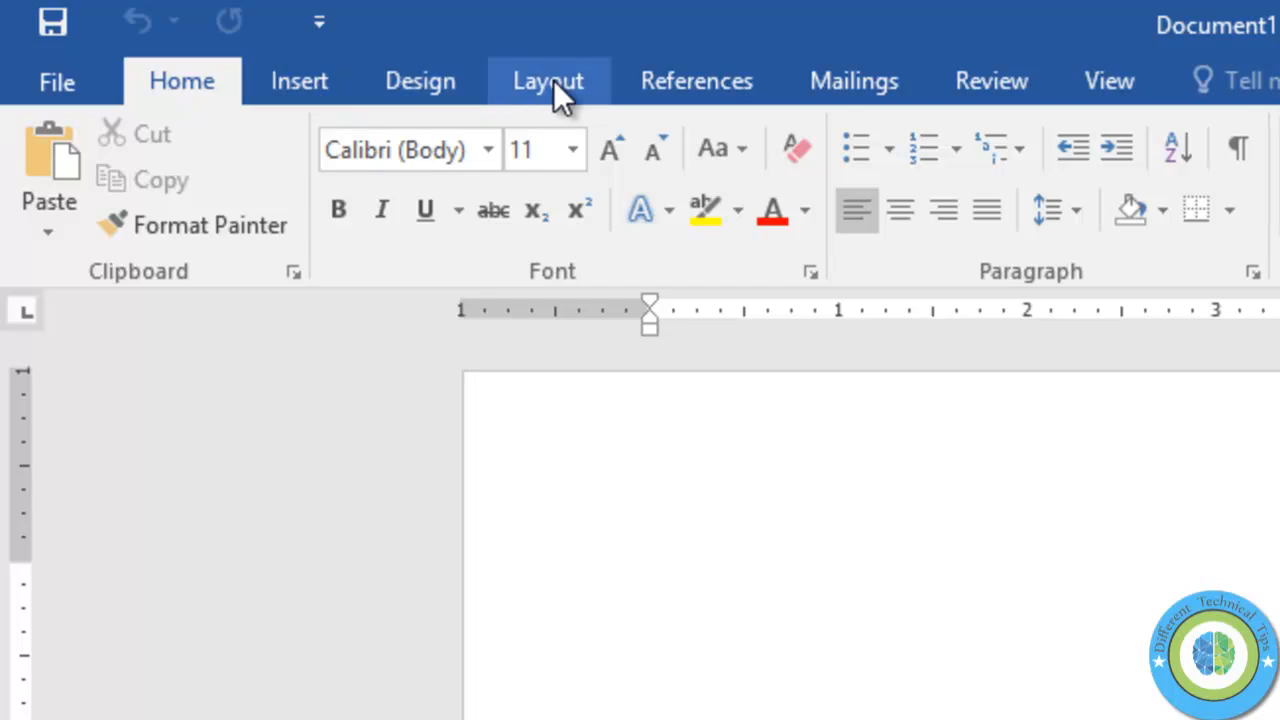
mouse_move(1108, 81)
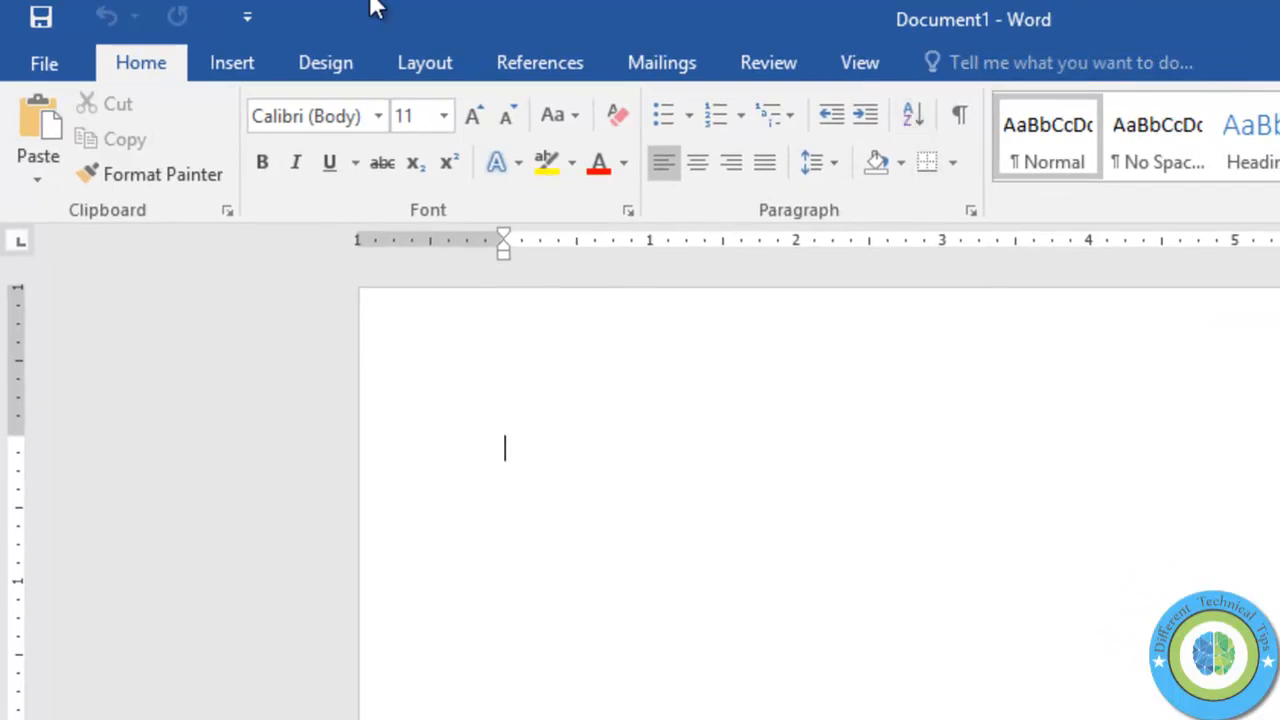
- Open the Customize Ribbon page of Word Options and expand the Choose commands from list
click(44, 62)
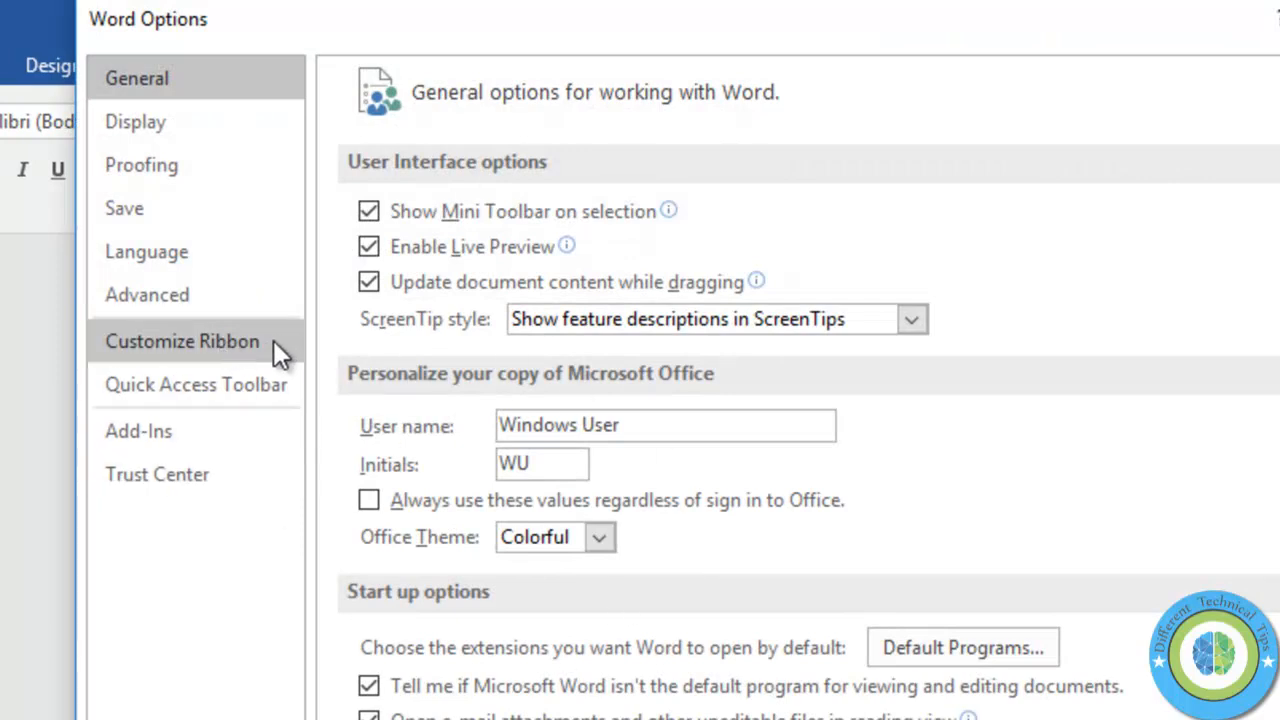
mouse_move(277, 351)
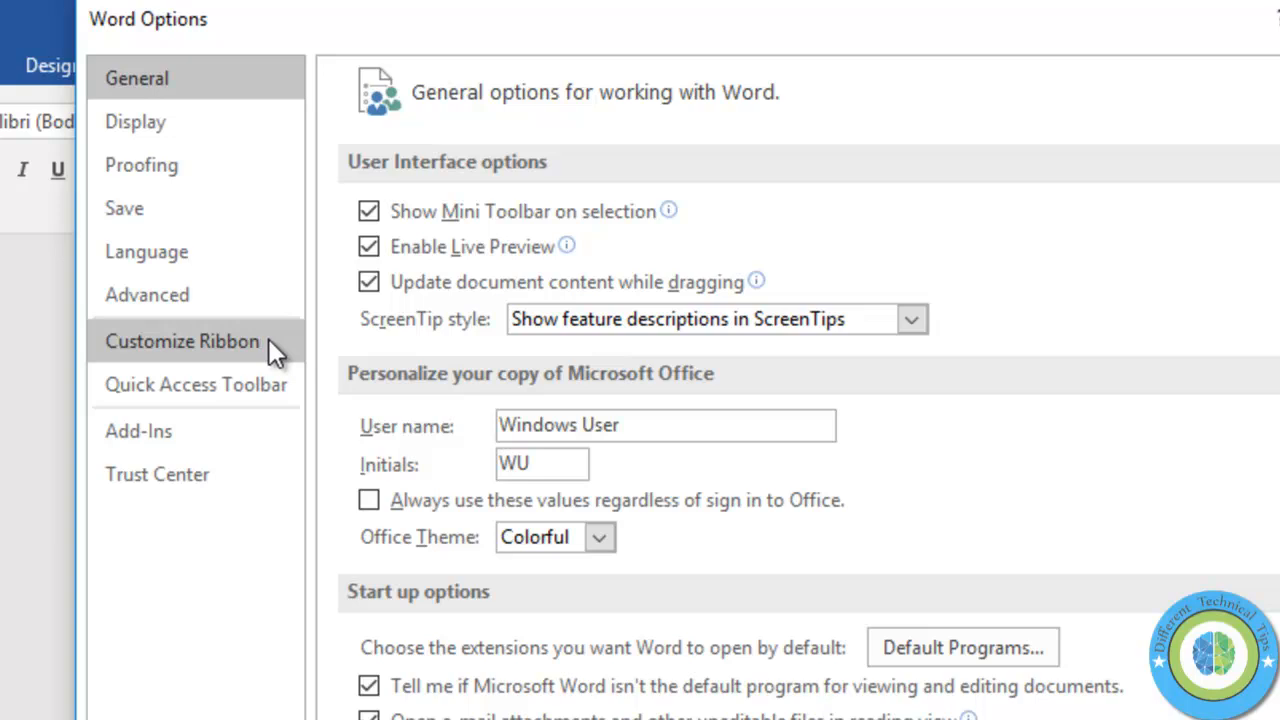
click(182, 341)
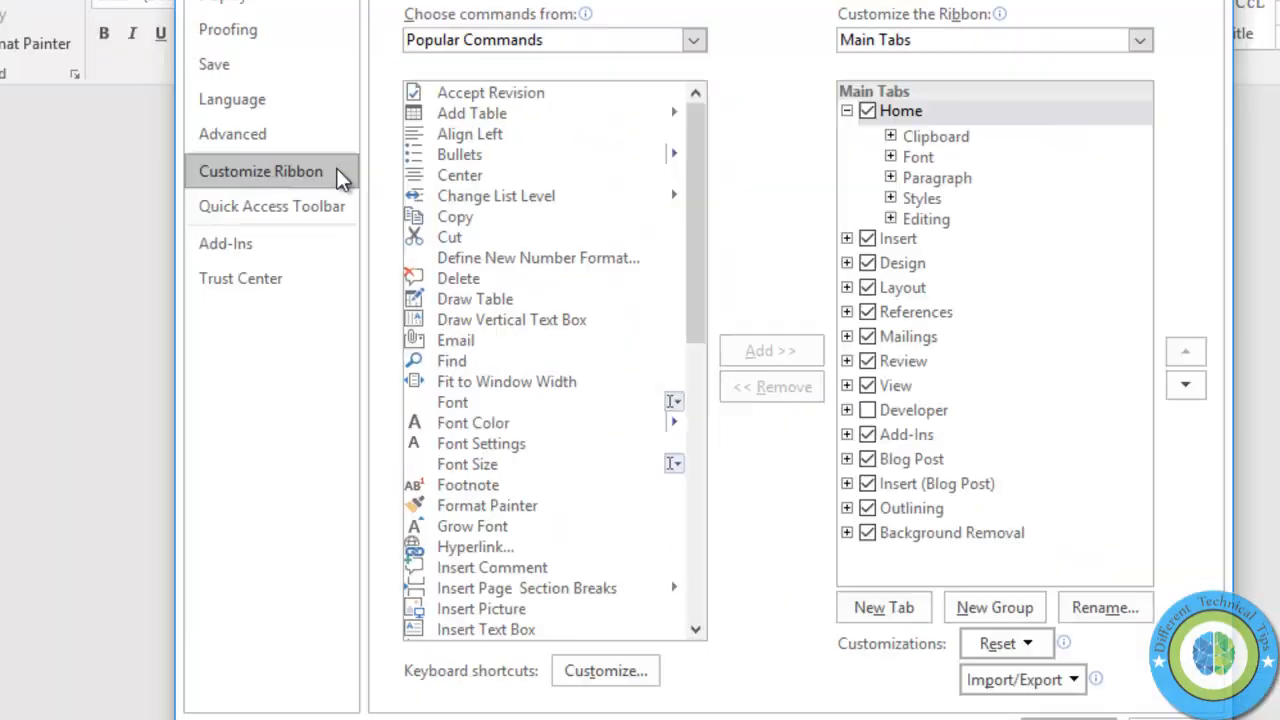
mouse_move(580, 365)
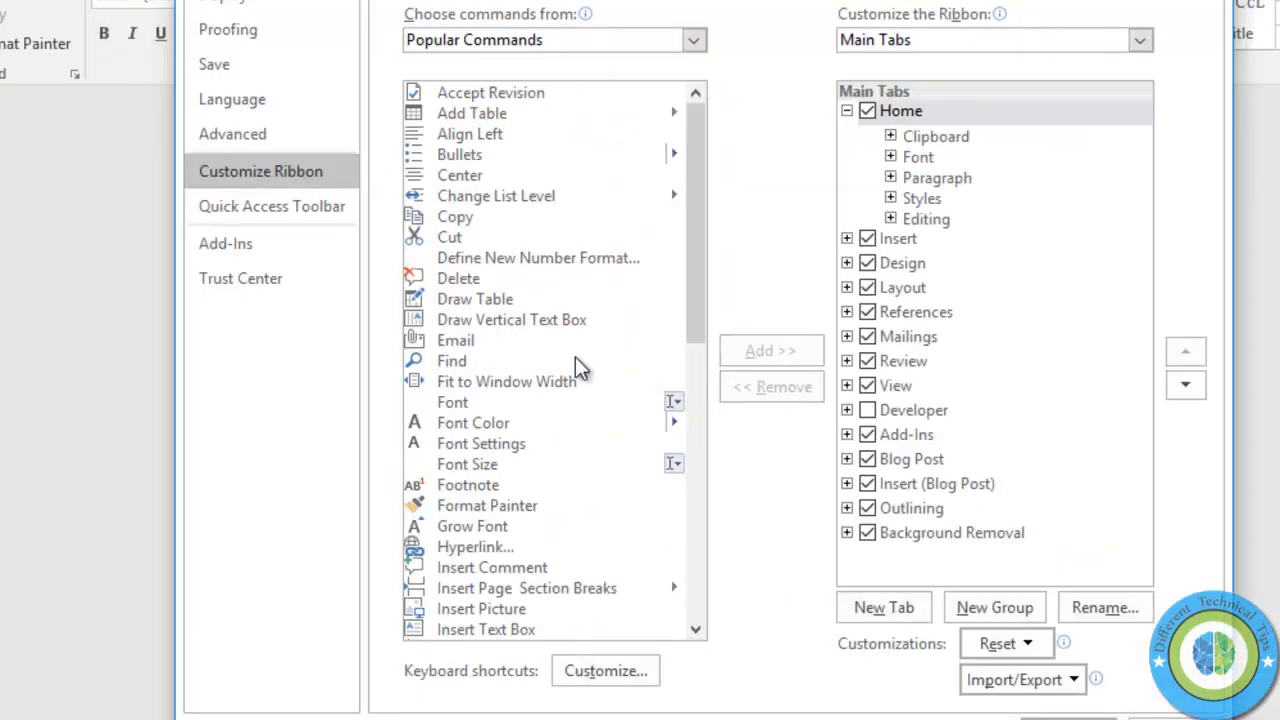
mouse_move(575, 205)
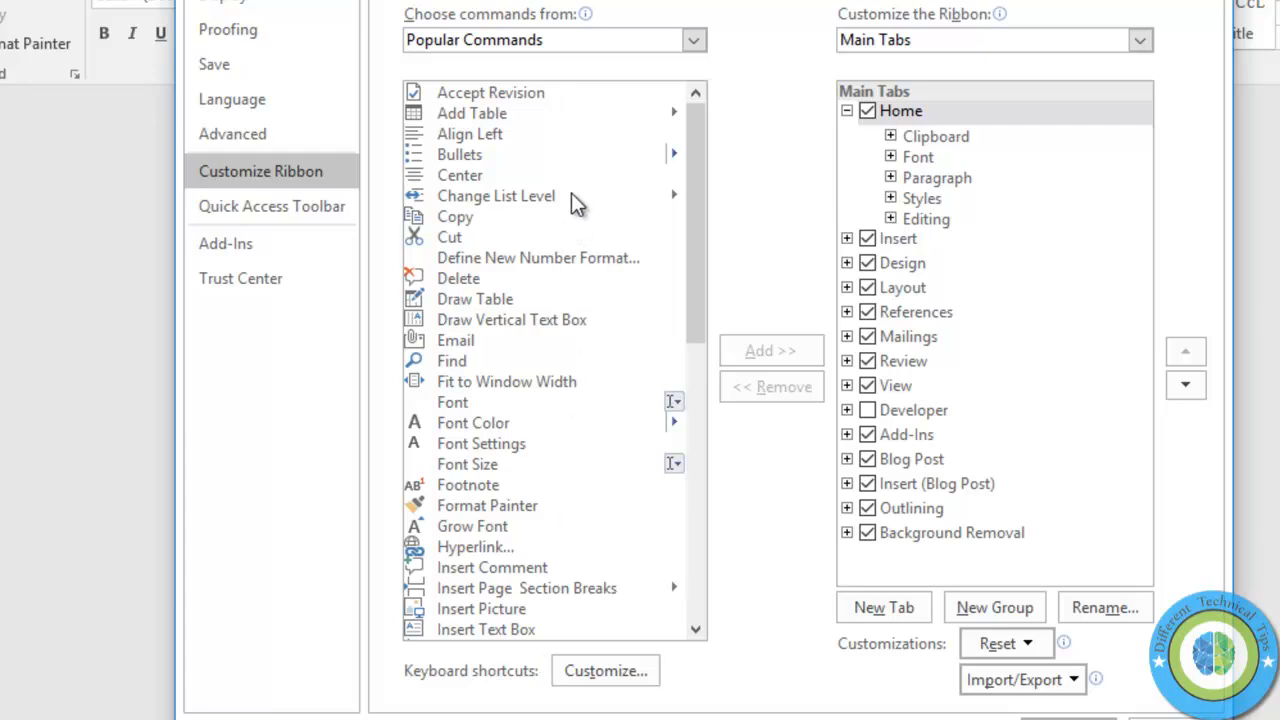
mouse_move(935, 220)
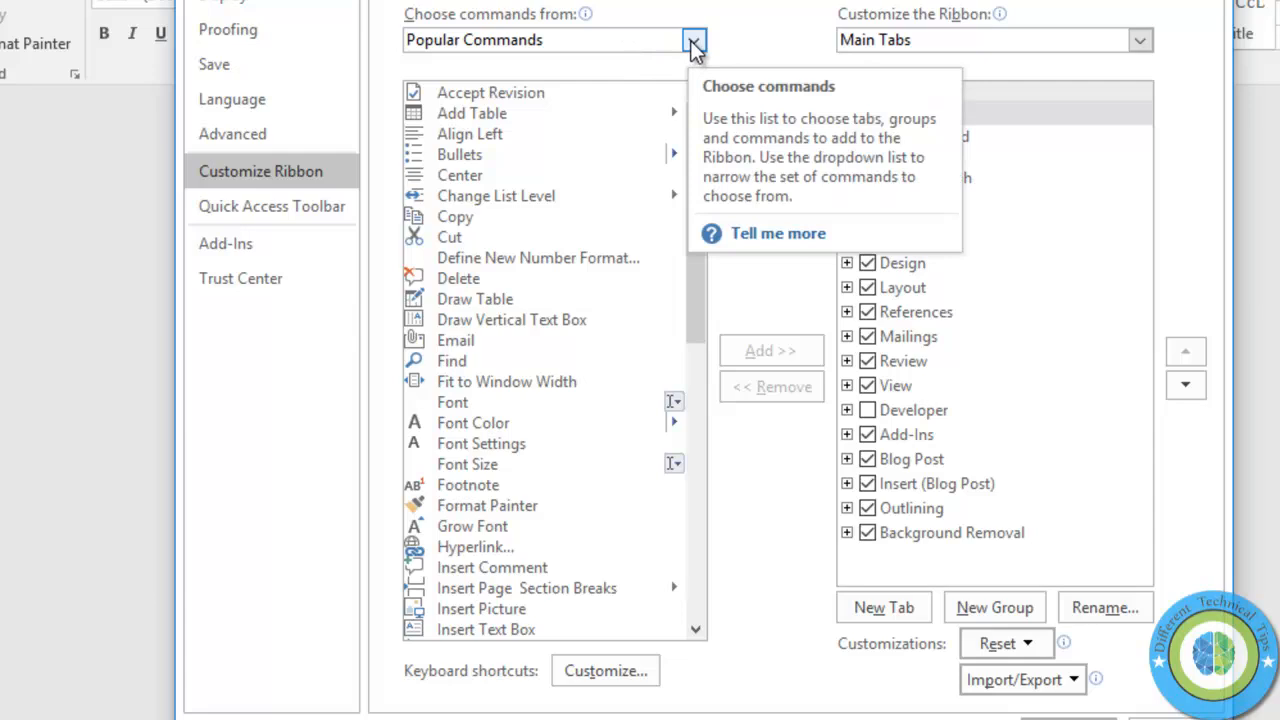
click(694, 40)
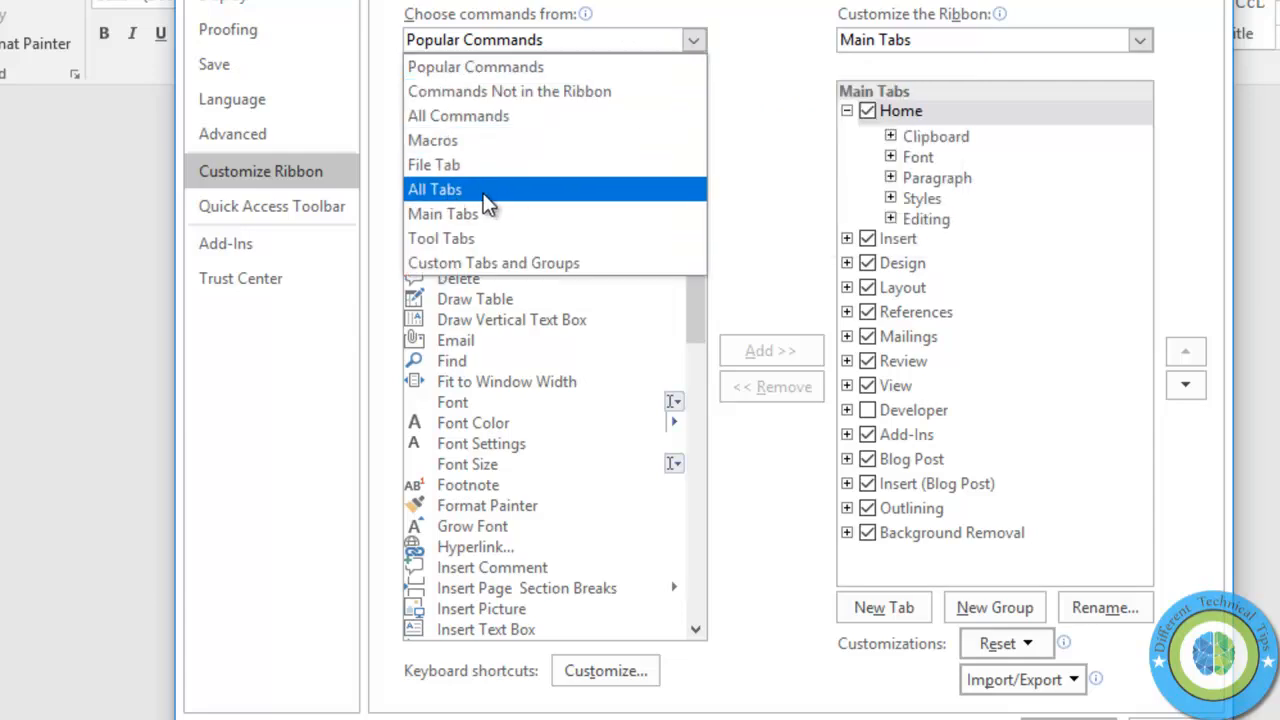
- List commands from All Tabs and add the Developer tab as an enabled custom ribbon tab
click(434, 189)
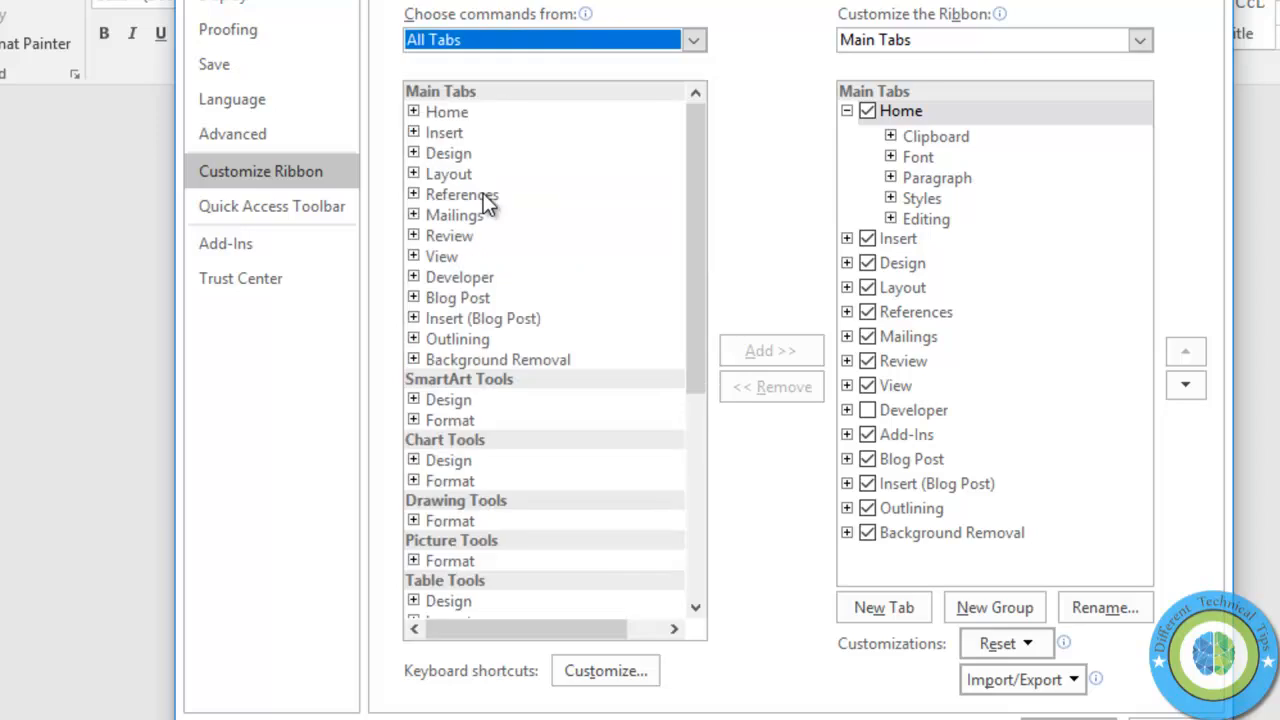
mouse_move(470, 330)
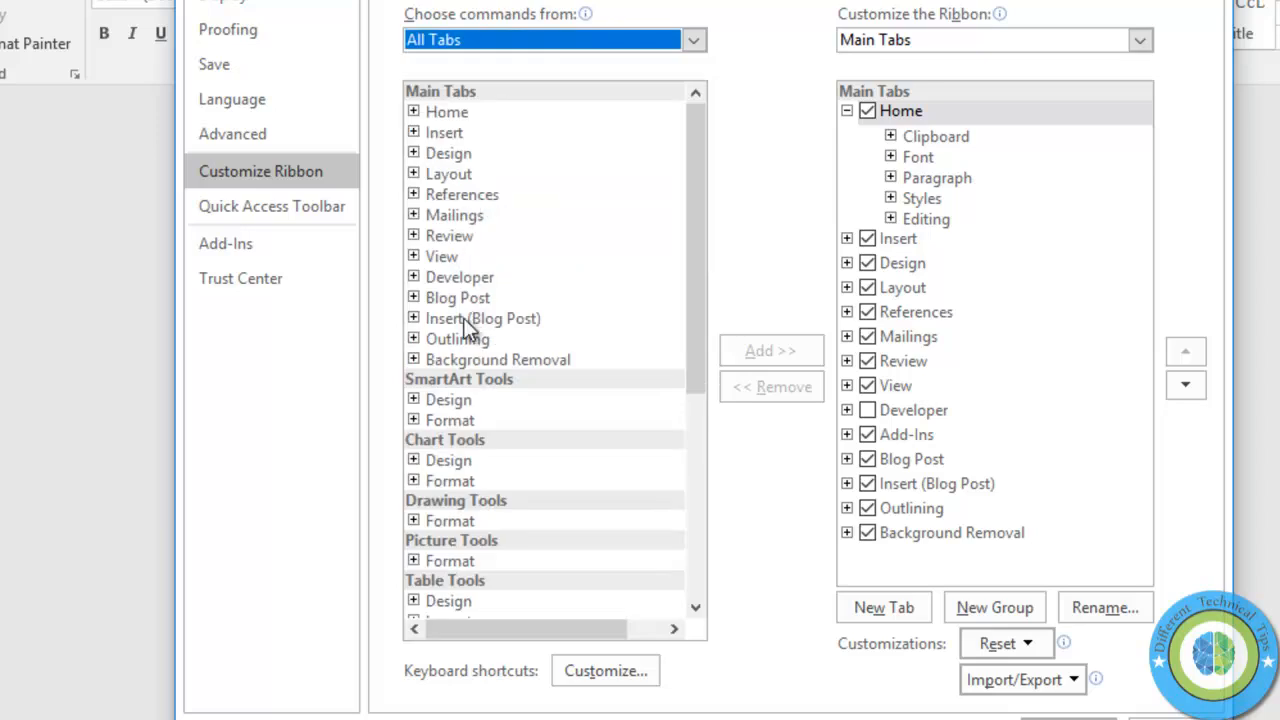
click(459, 277)
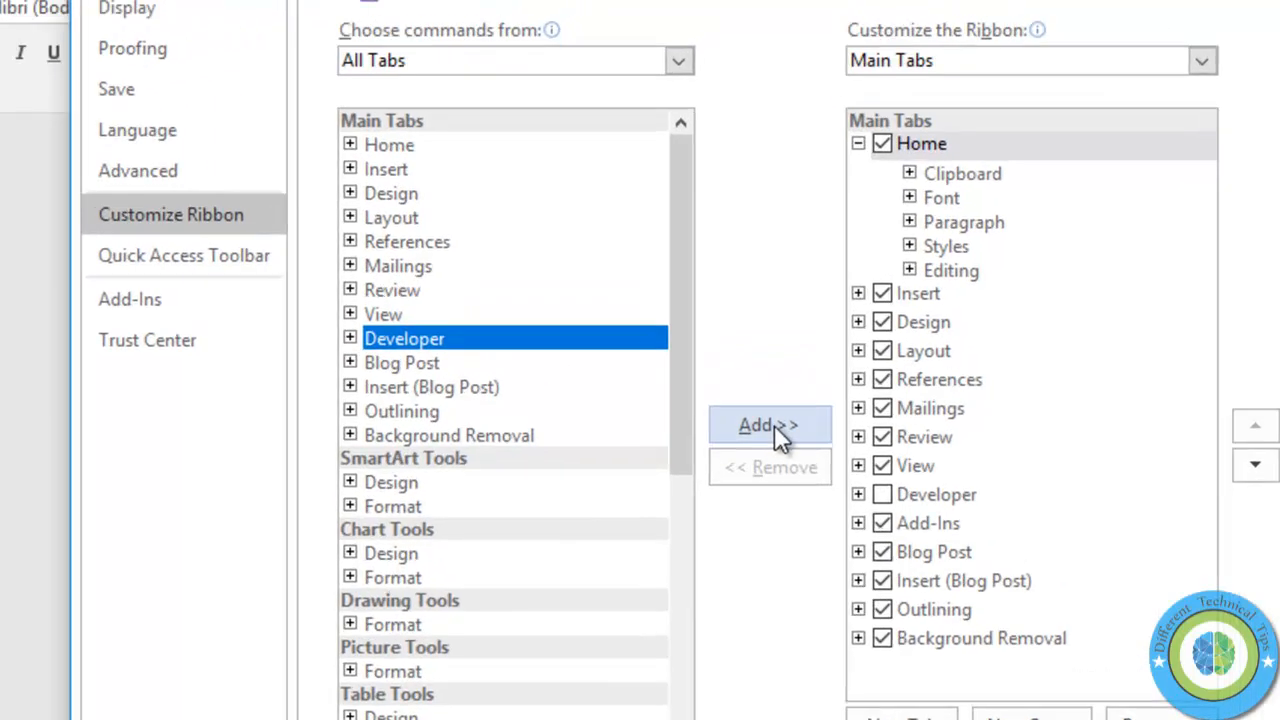
click(769, 424)
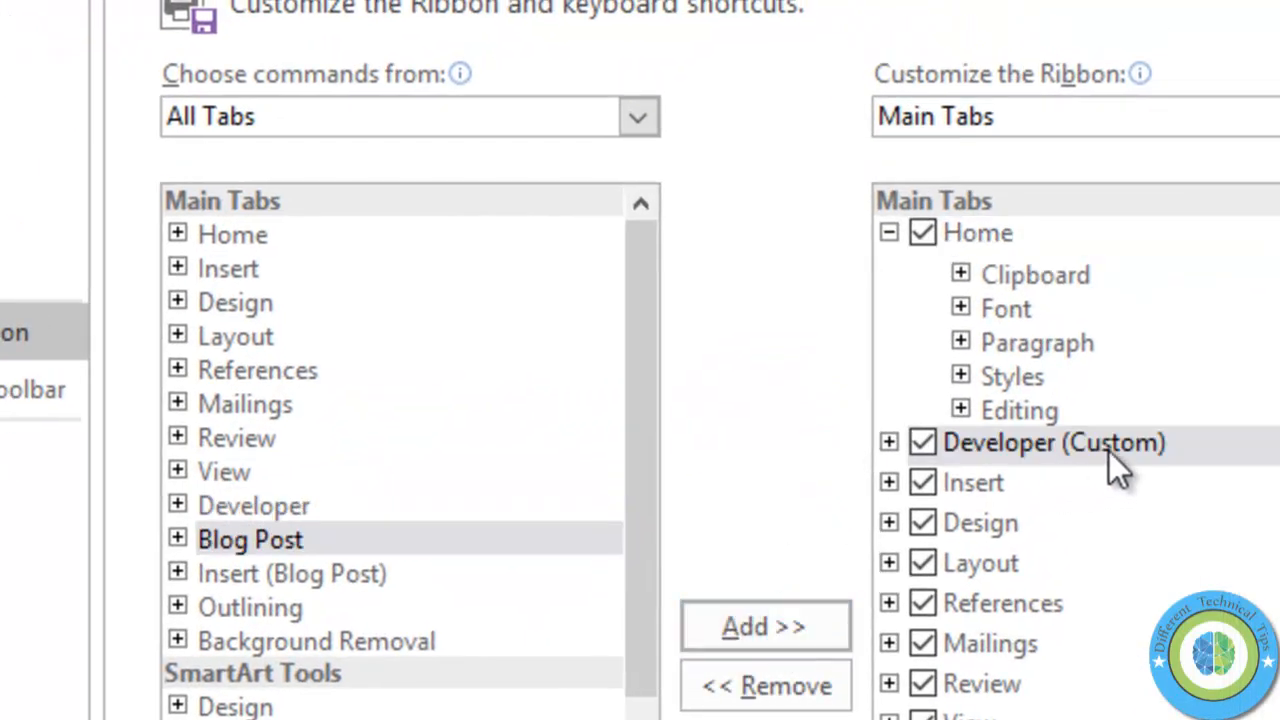
click(921, 442)
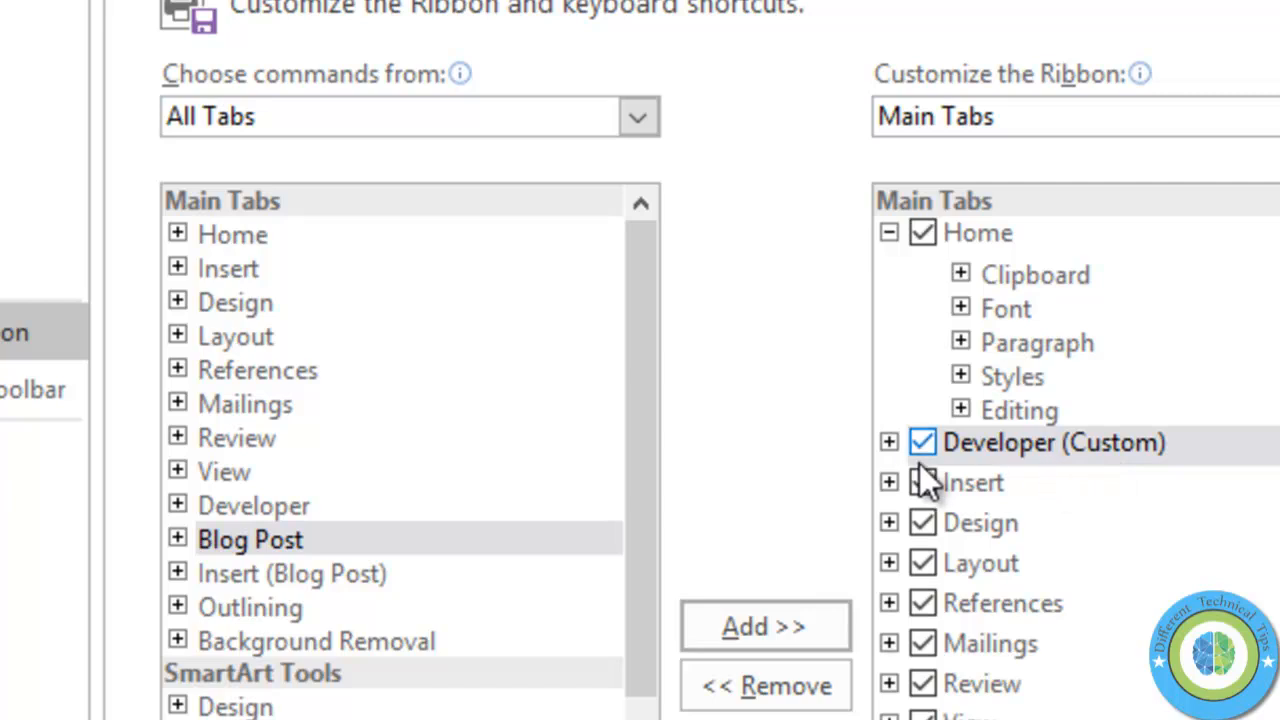
- Expand the new Developer tab to review its Protect, Block Authors and Code groups
click(888, 442)
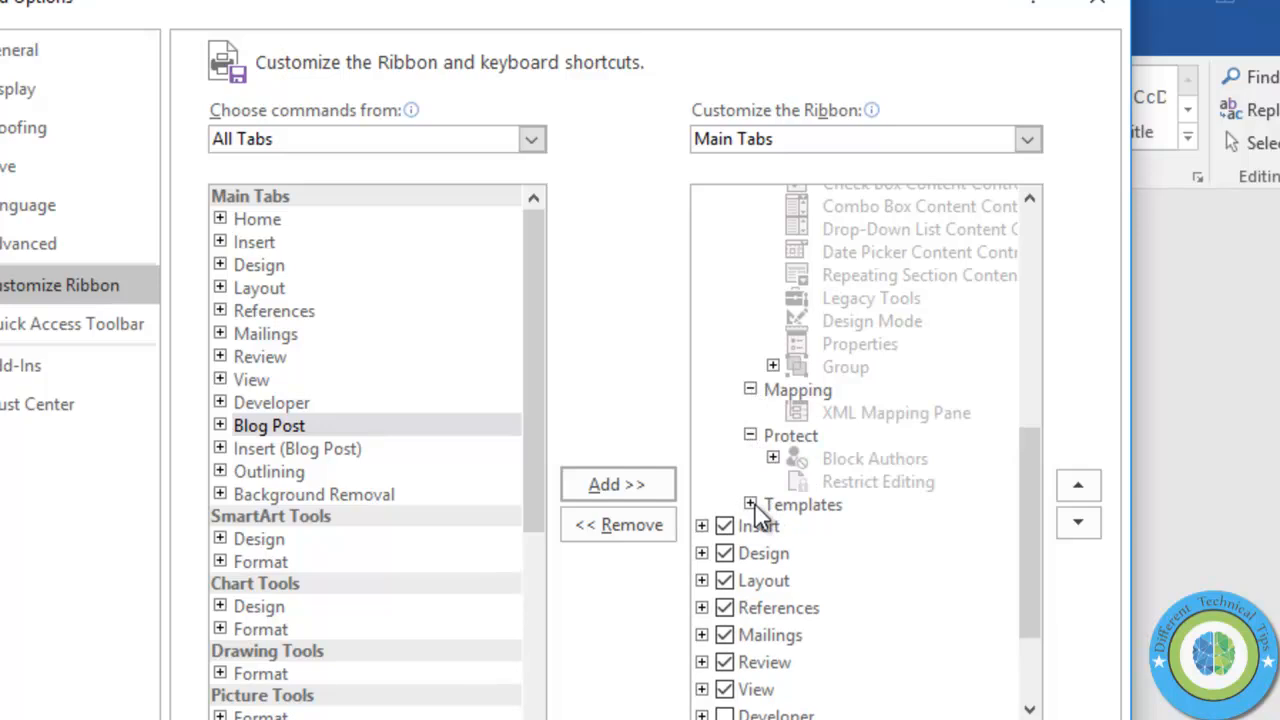
click(750, 435)
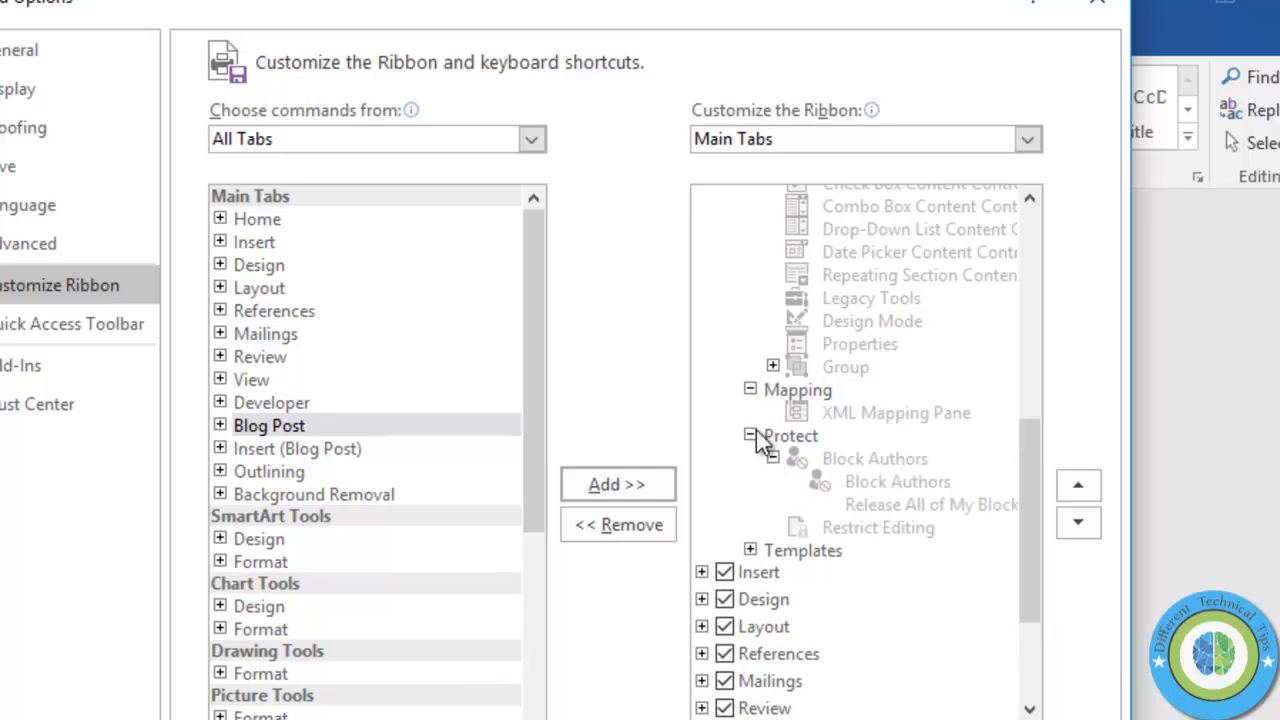
click(749, 435)
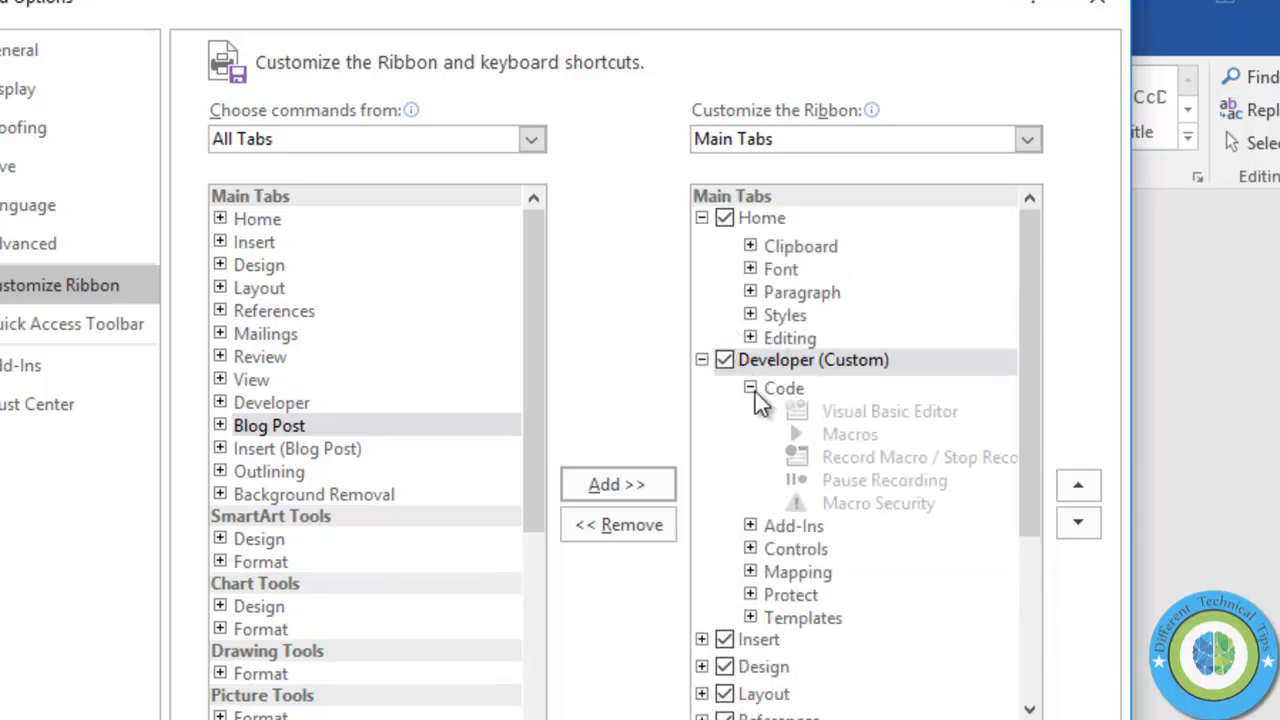
click(750, 388)
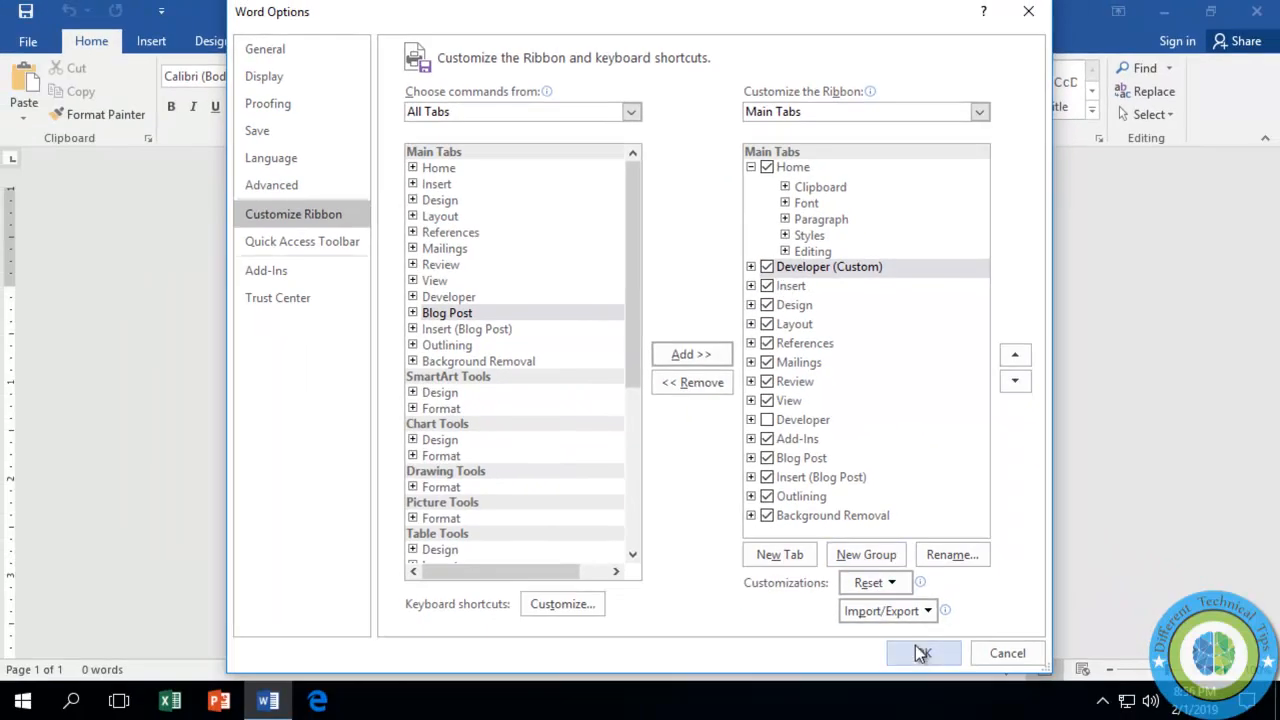
- Apply the ribbon change, toggle Design Mode on the Developer tab, and return to Home
click(921, 652)
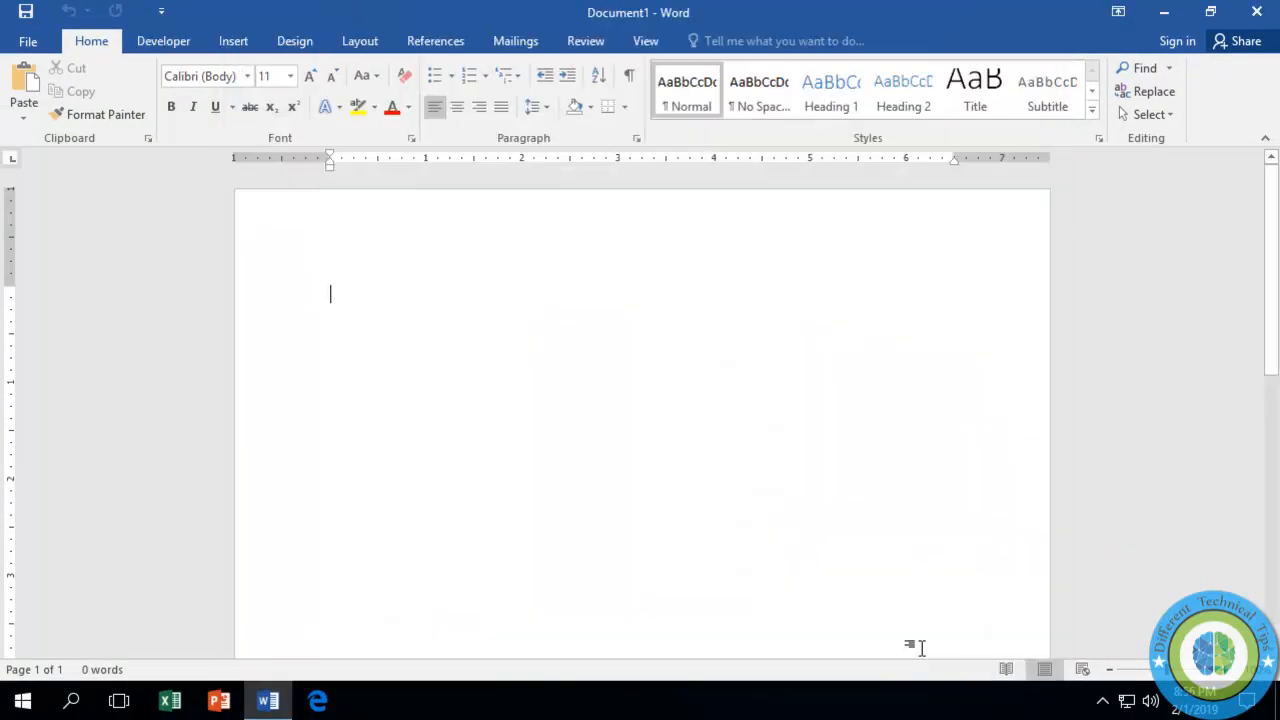
mouse_move(465, 308)
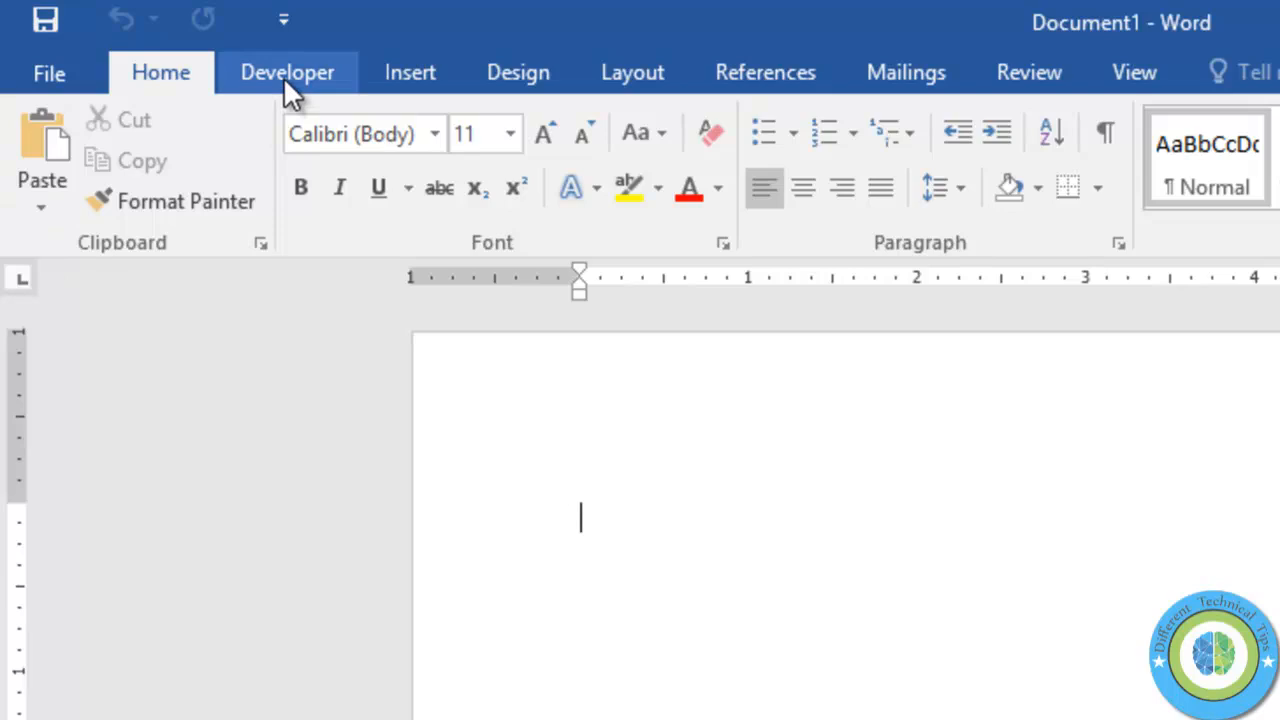
click(287, 72)
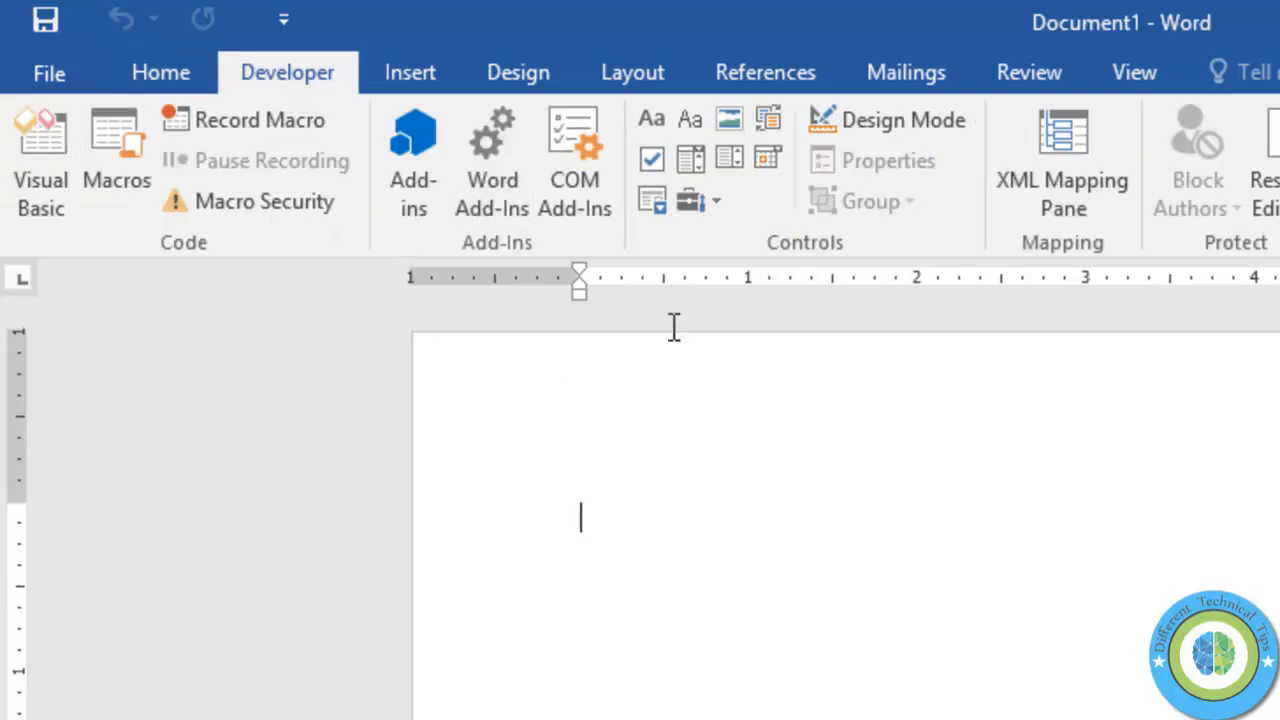
mouse_move(690, 130)
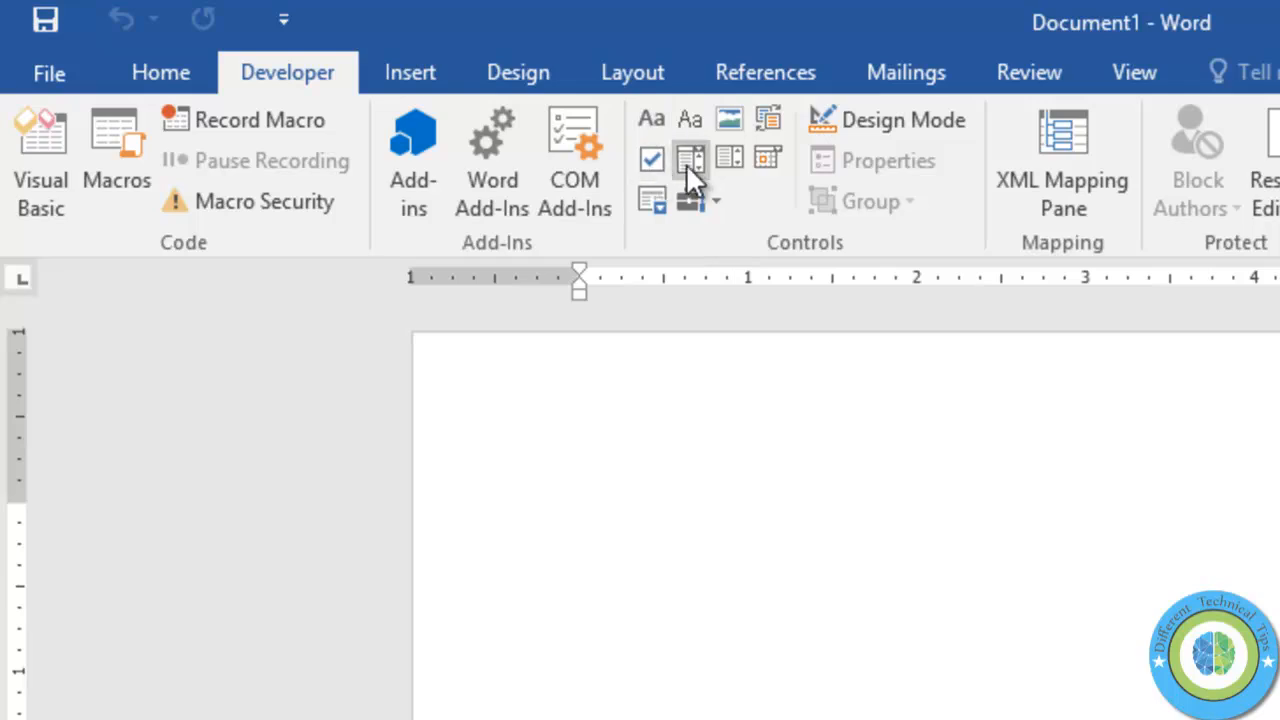
mouse_move(730, 175)
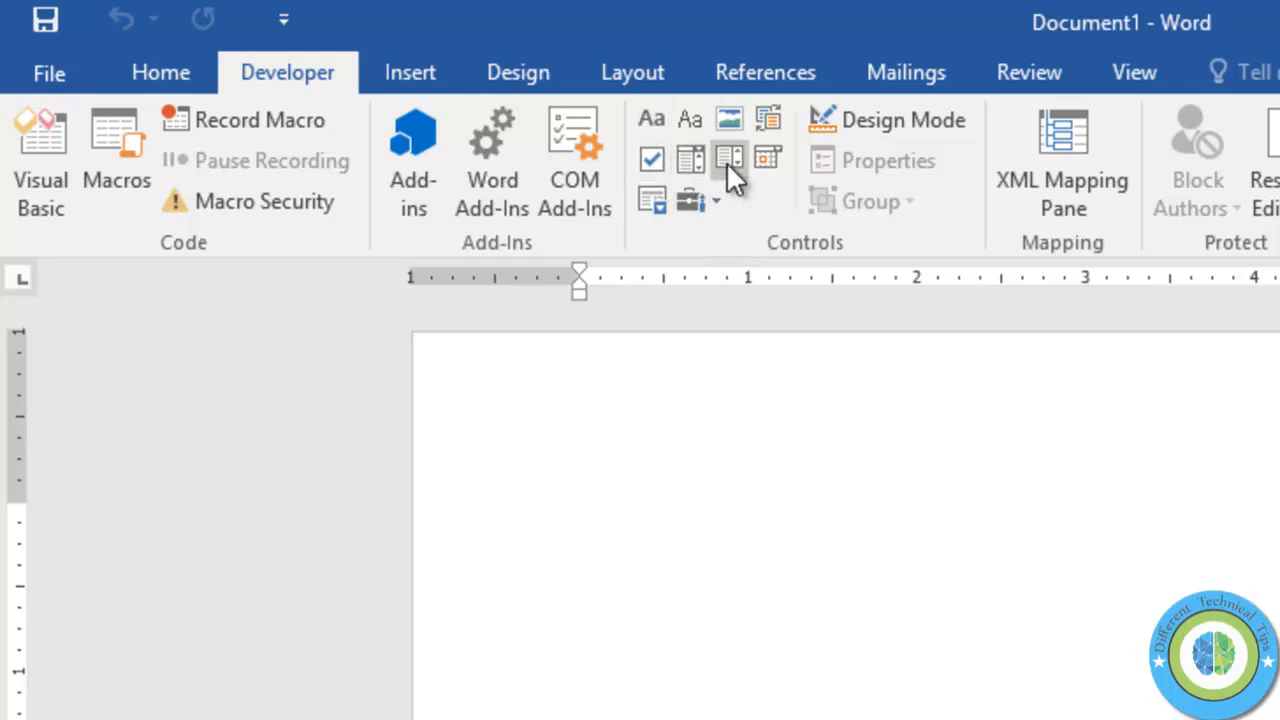
click(888, 119)
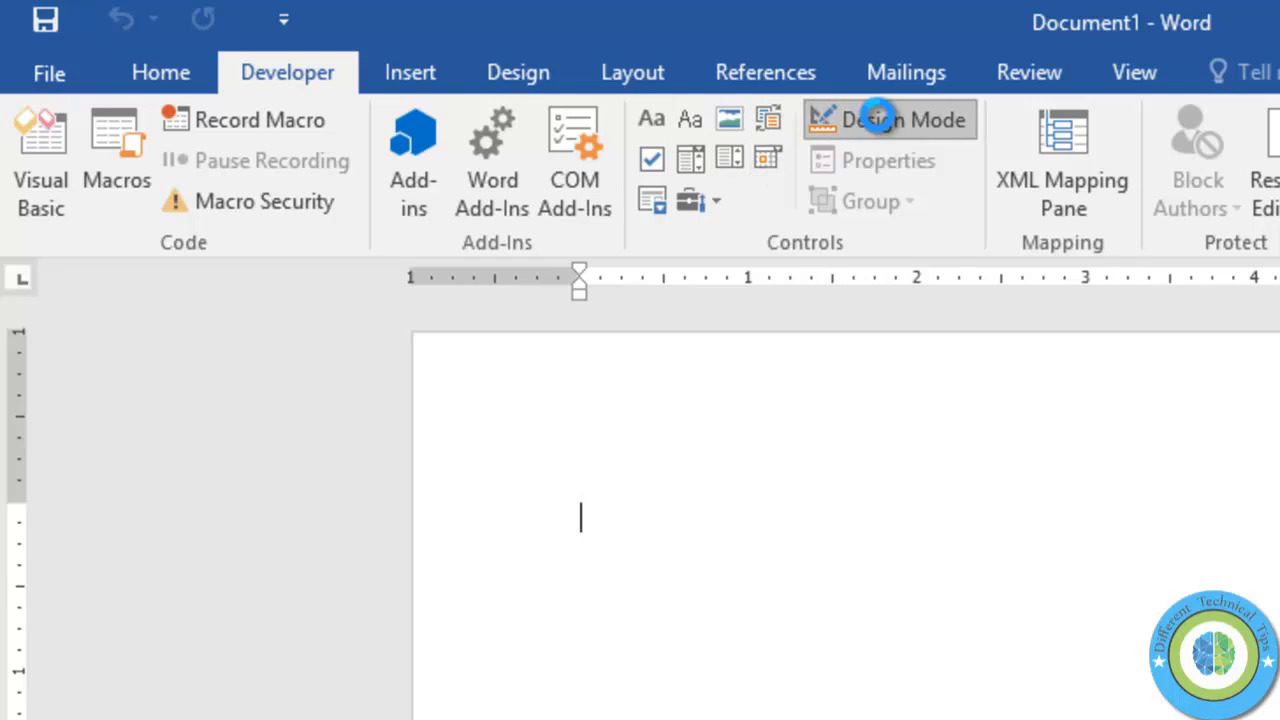
click(888, 119)
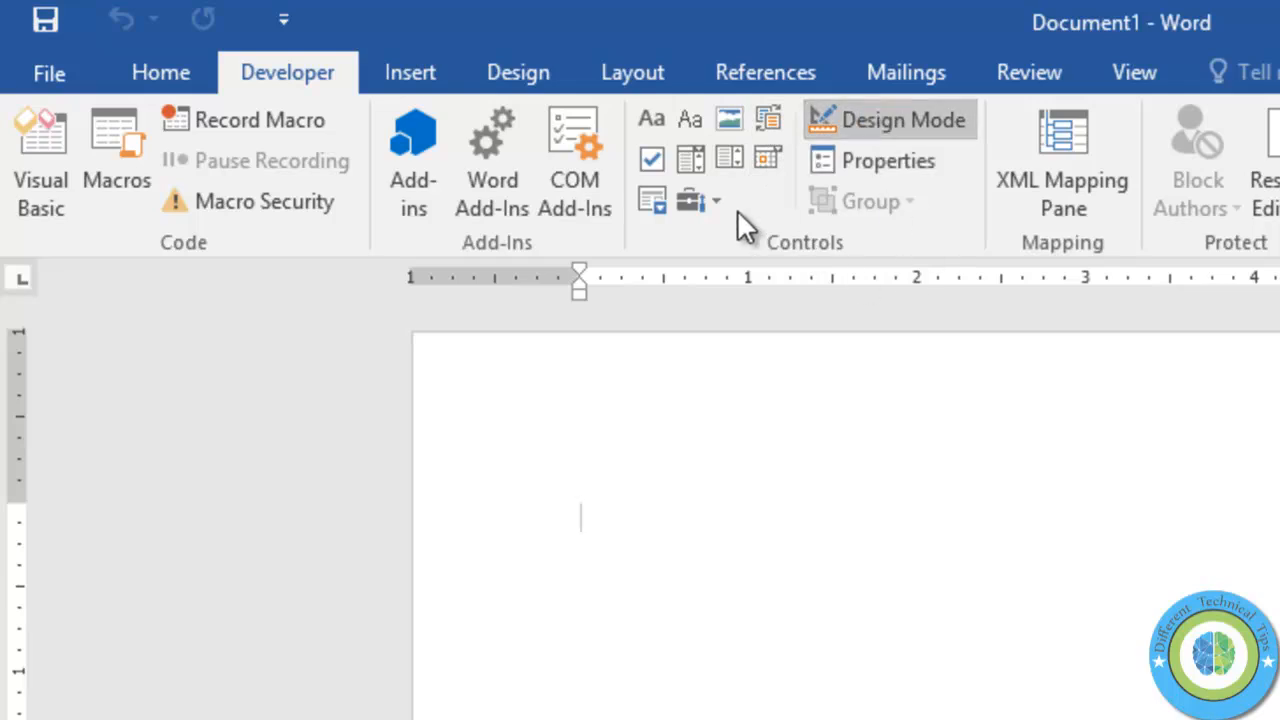
mouse_move(768, 160)
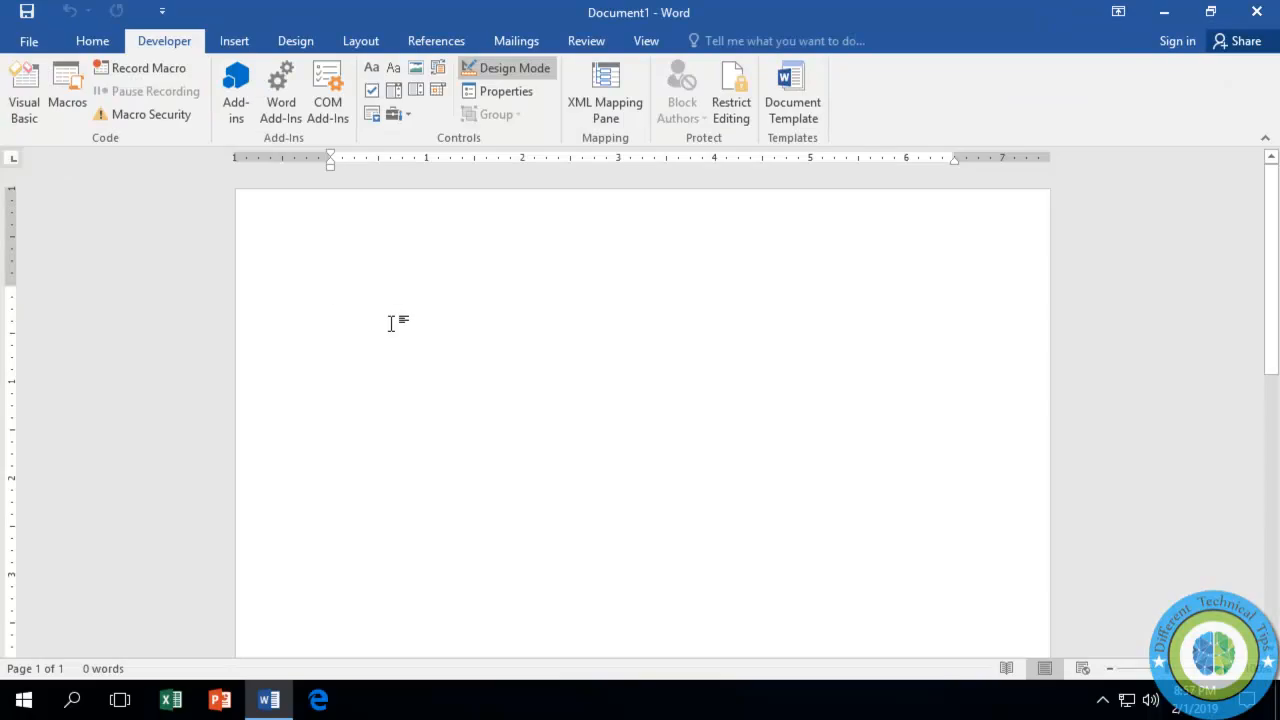
click(92, 41)
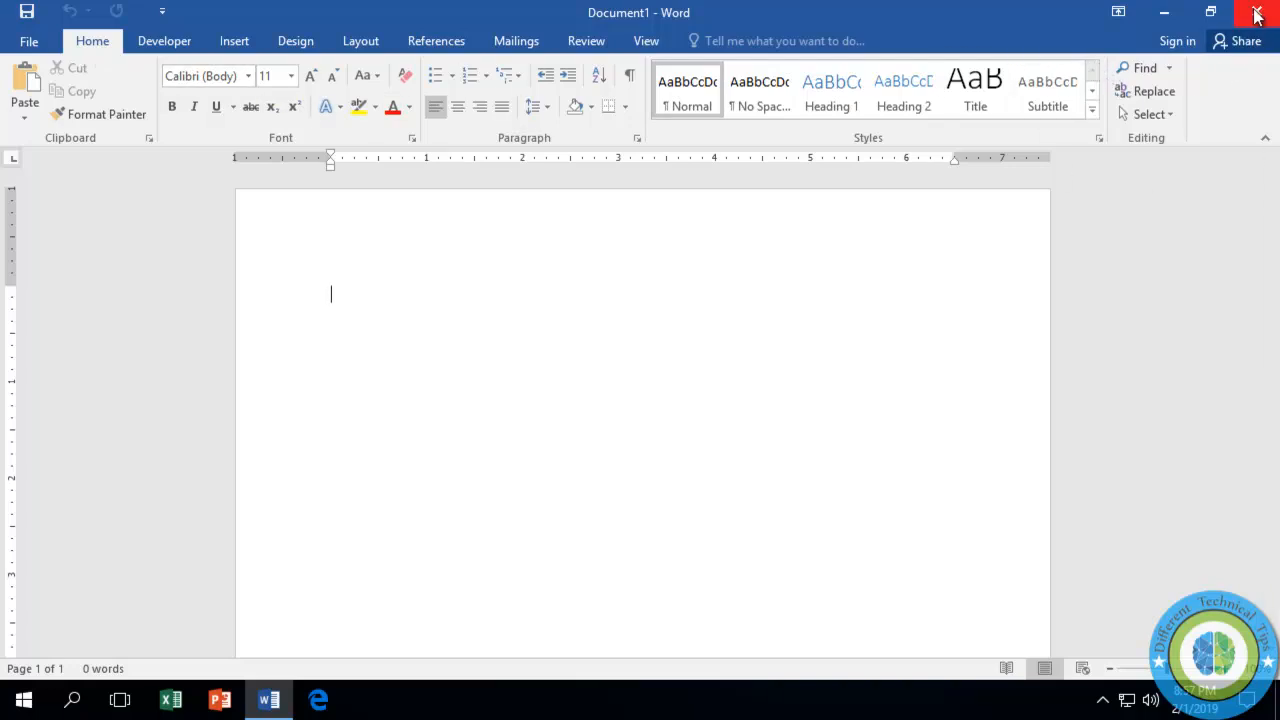
- Close the Word window
click(1256, 13)
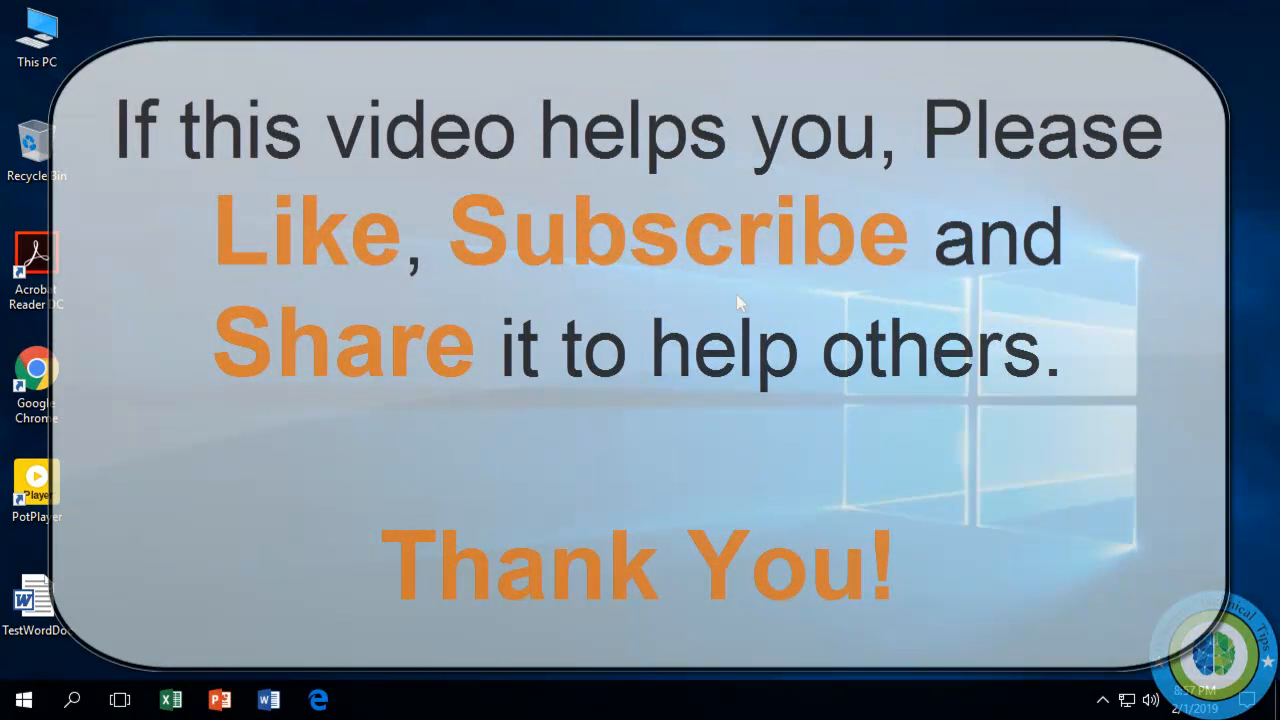
mouse_move(1072, 7)
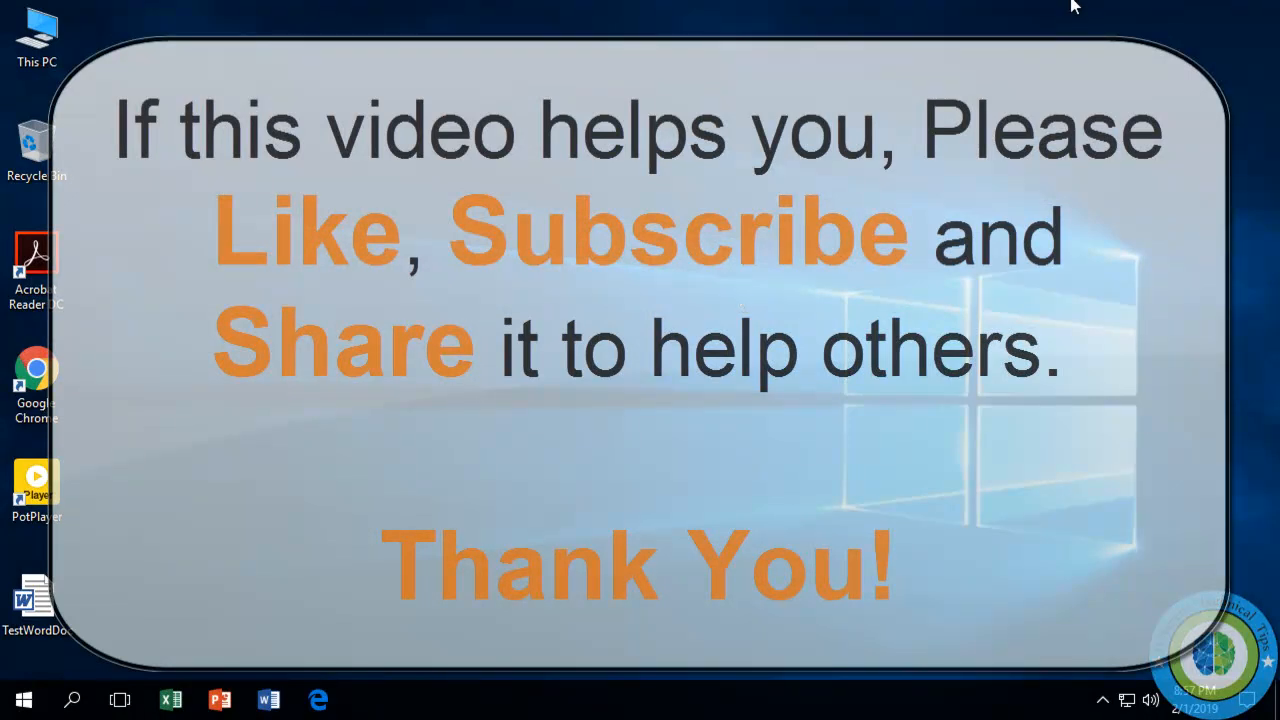